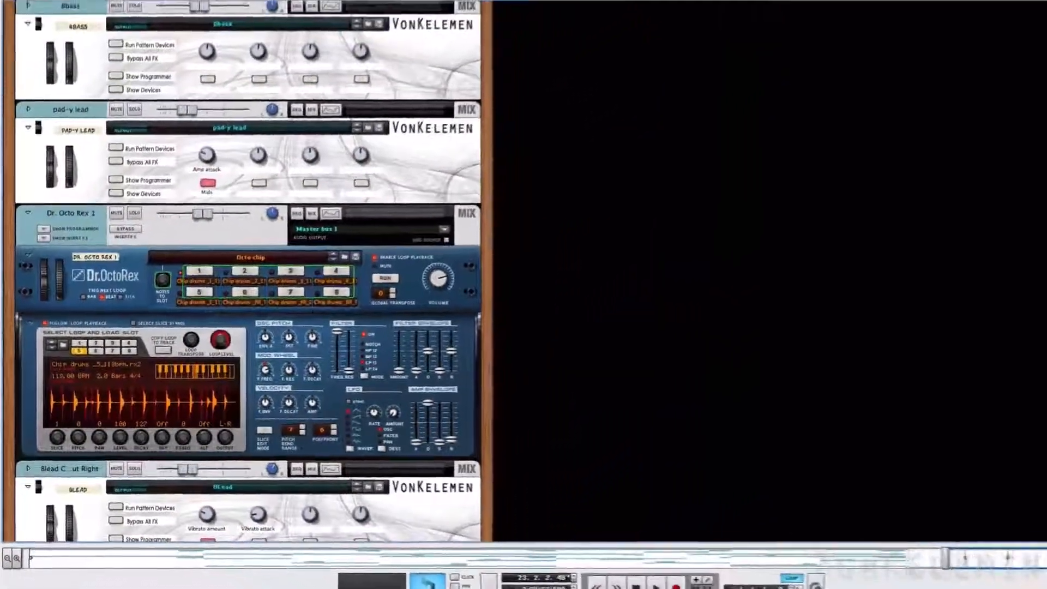
- Scroll down through the finished demo rack to preview its devices
scroll(down, 3)
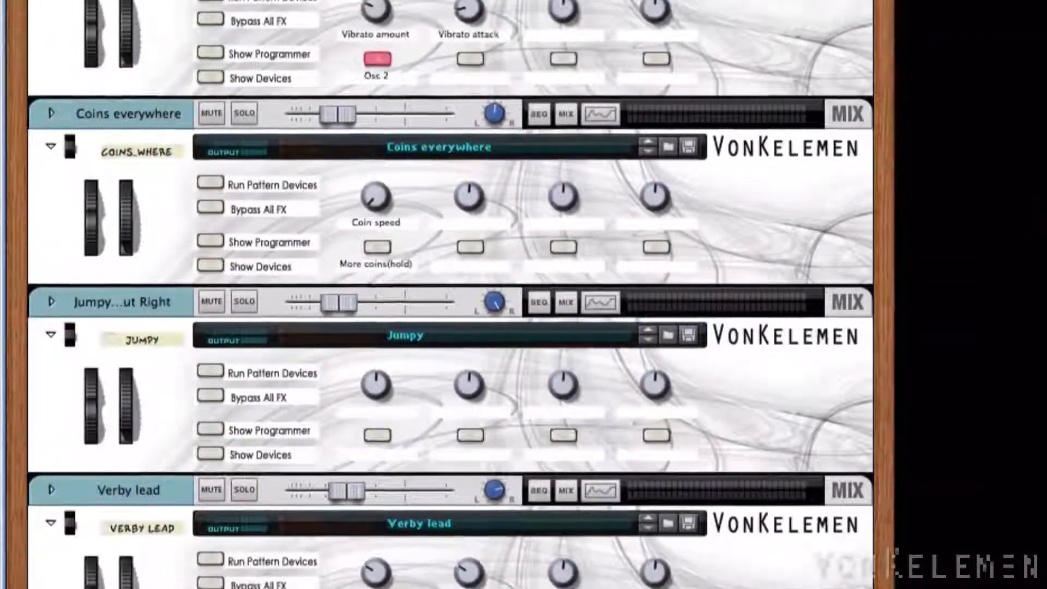
scroll(down, 3)
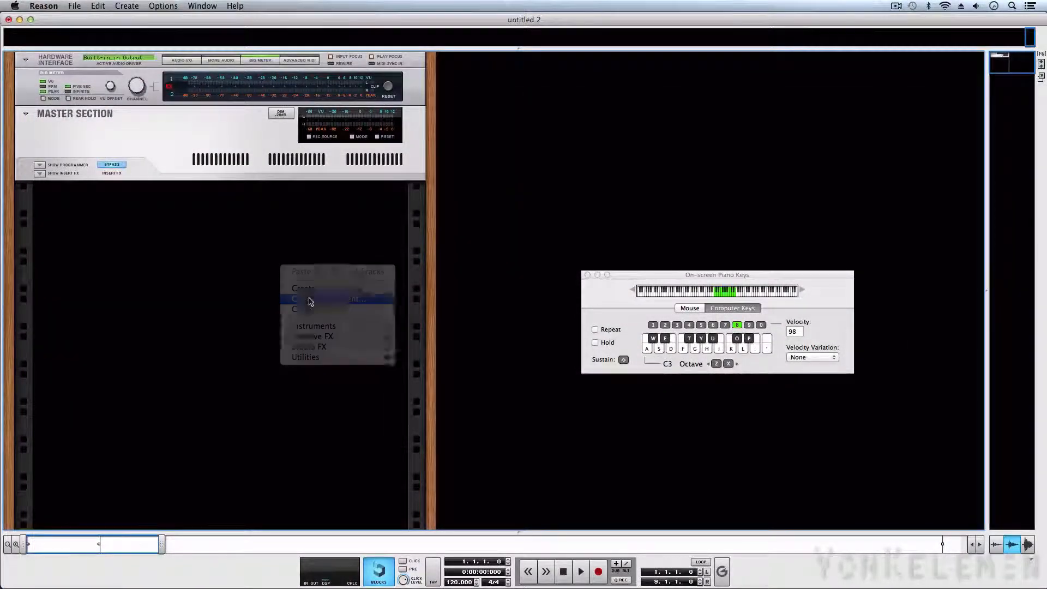
click(304, 298)
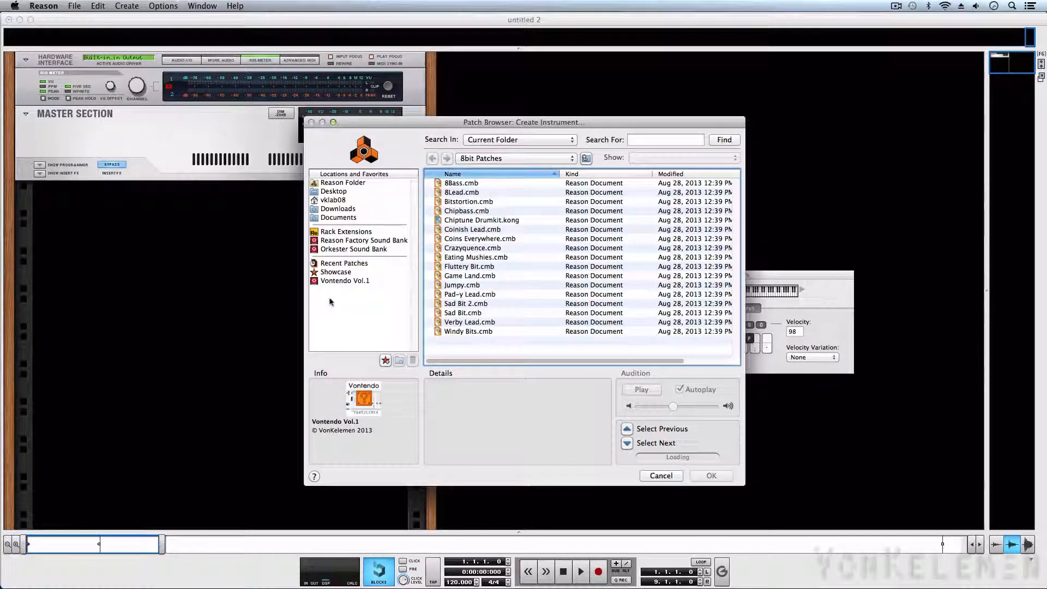
click(344, 281)
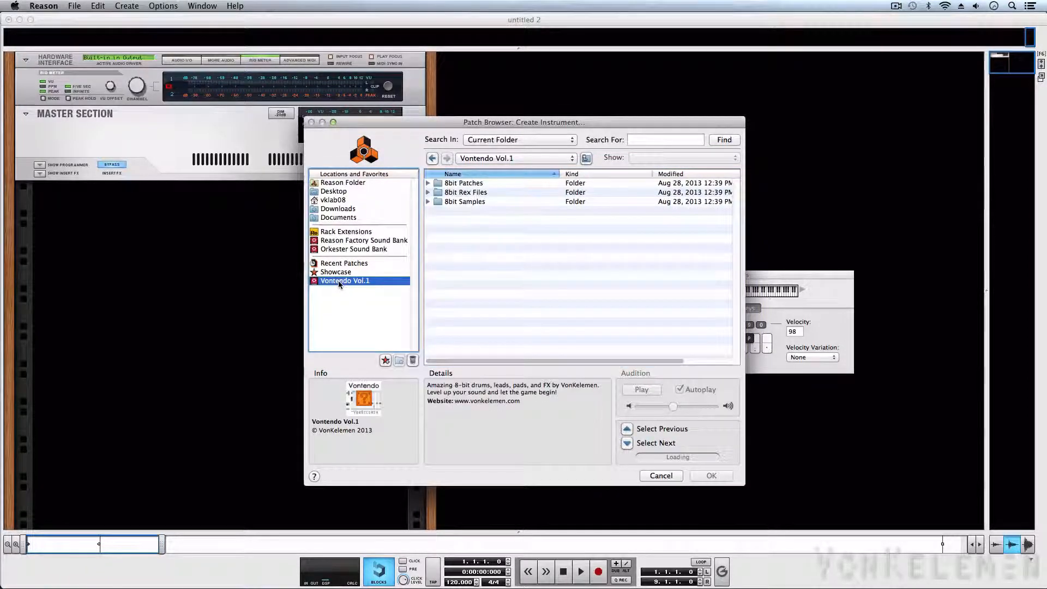
double_click(464, 182)
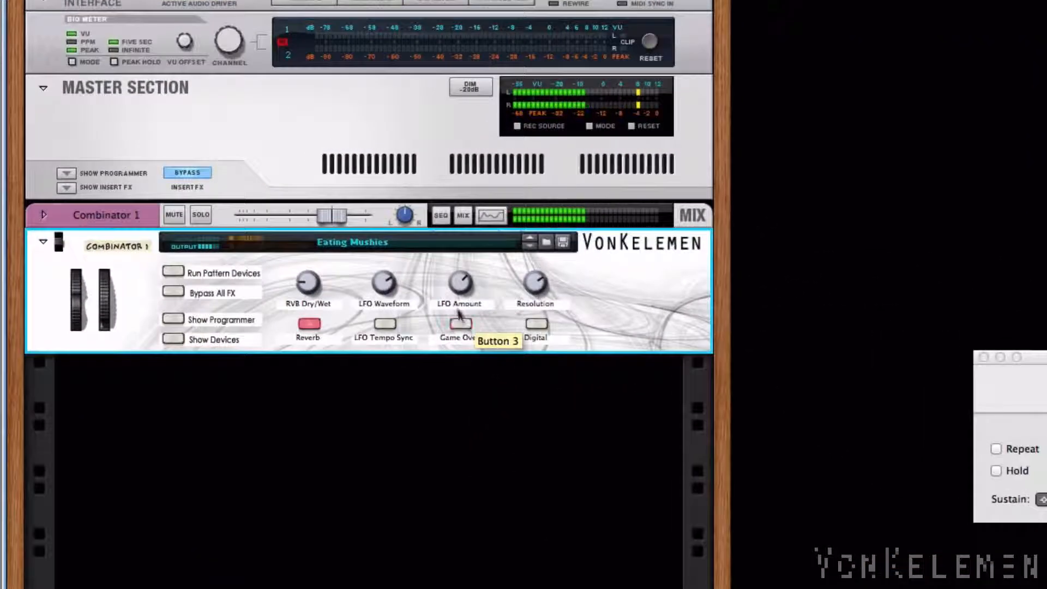
mouse_move(465, 288)
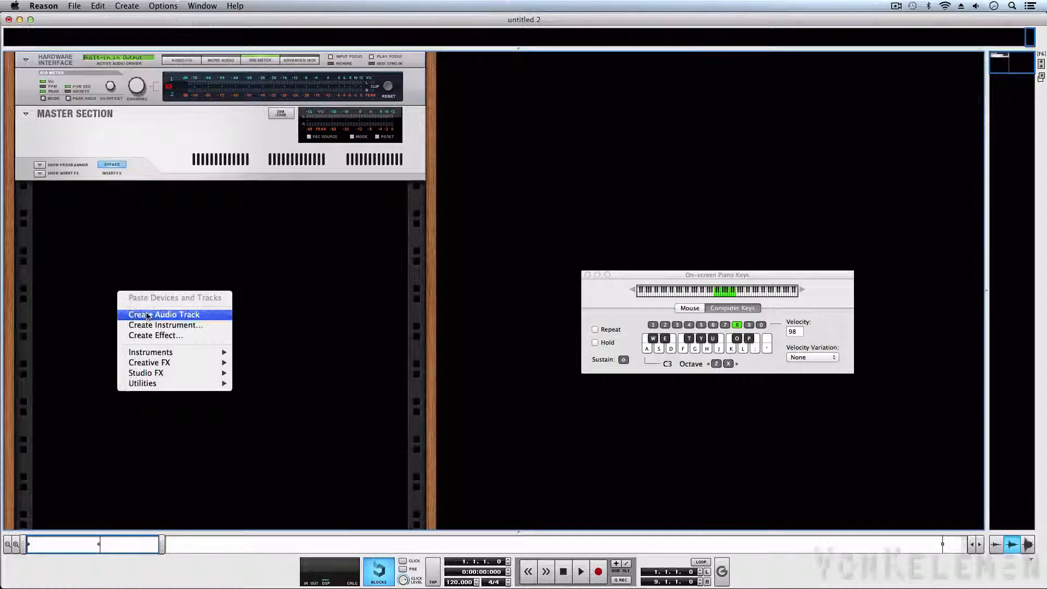
- Create an instrument from the Eating Mushies combinator patch
click(165, 325)
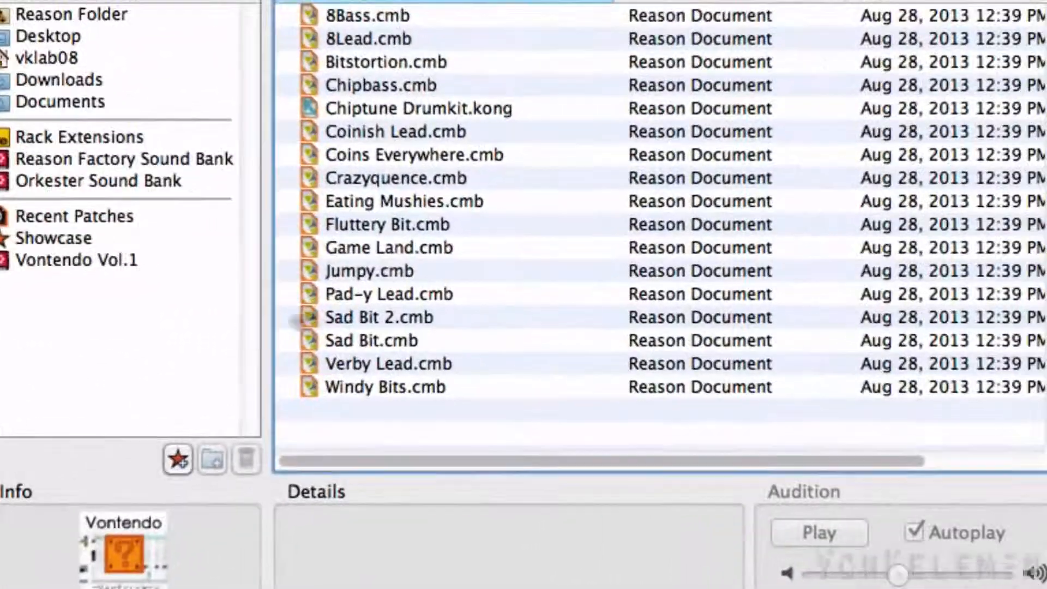
double_click(403, 201)
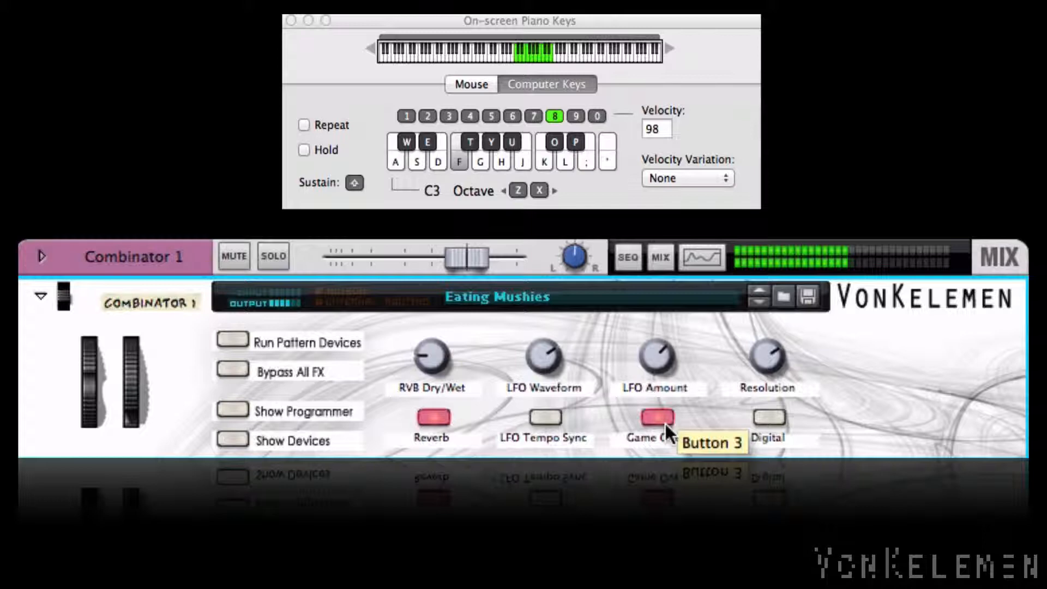
- Switch off Game Over, raise the LFO Amount and adjust the reverb dry/wet mix
click(657, 419)
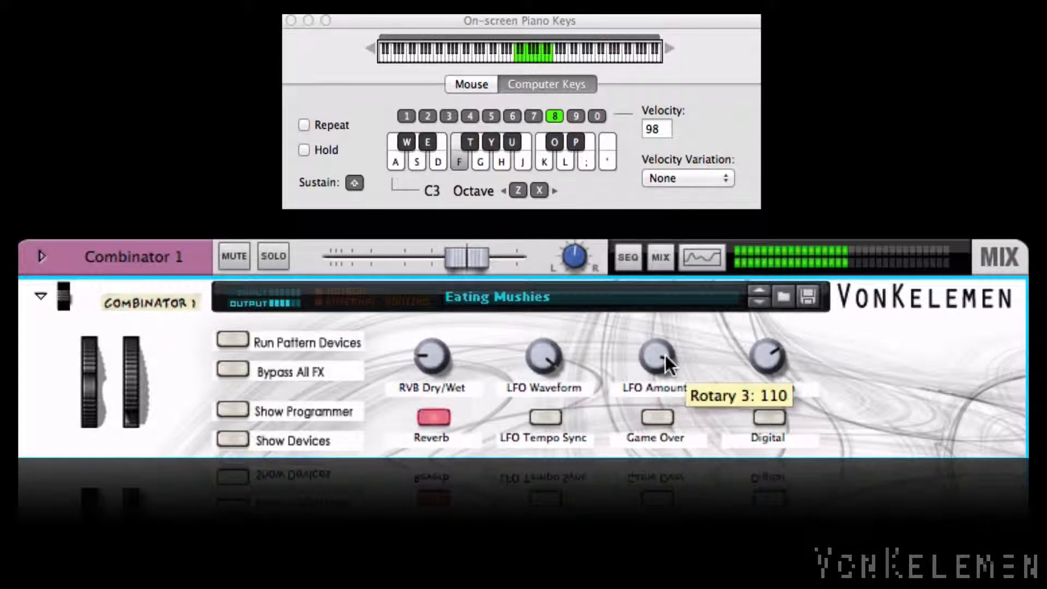
drag(658, 357, 658, 407)
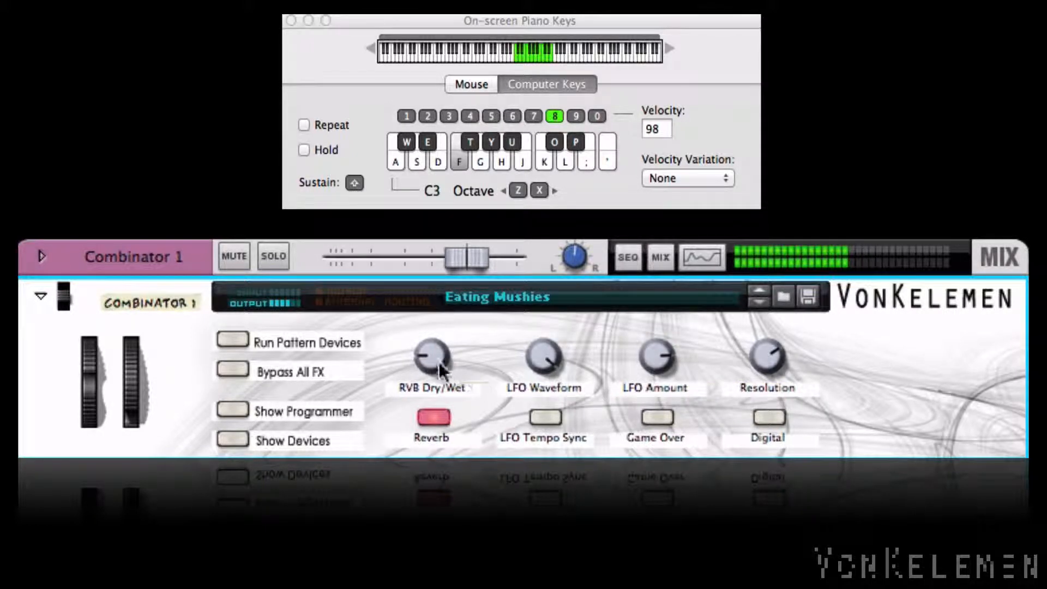
drag(431, 364, 431, 348)
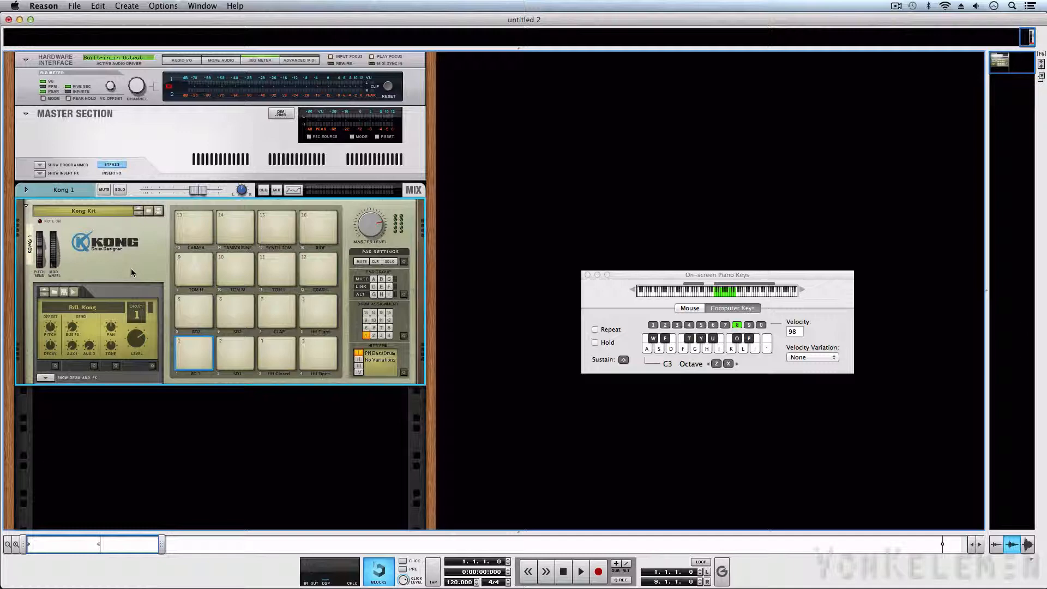
- Reset Kong to an init patch and choose the NN-Nano Sampler drum module
right_click(131, 272)
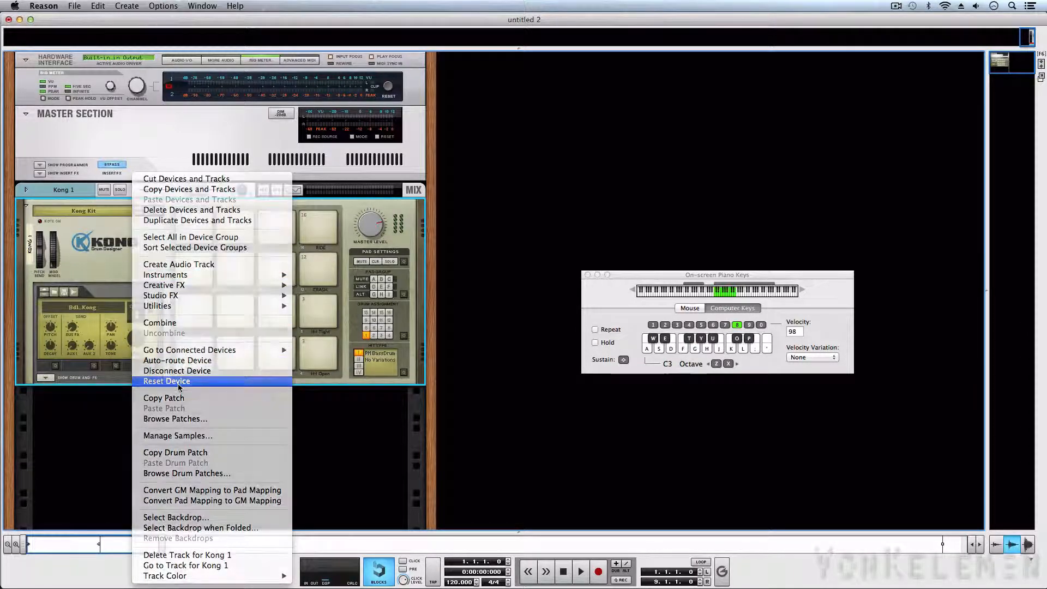
click(166, 380)
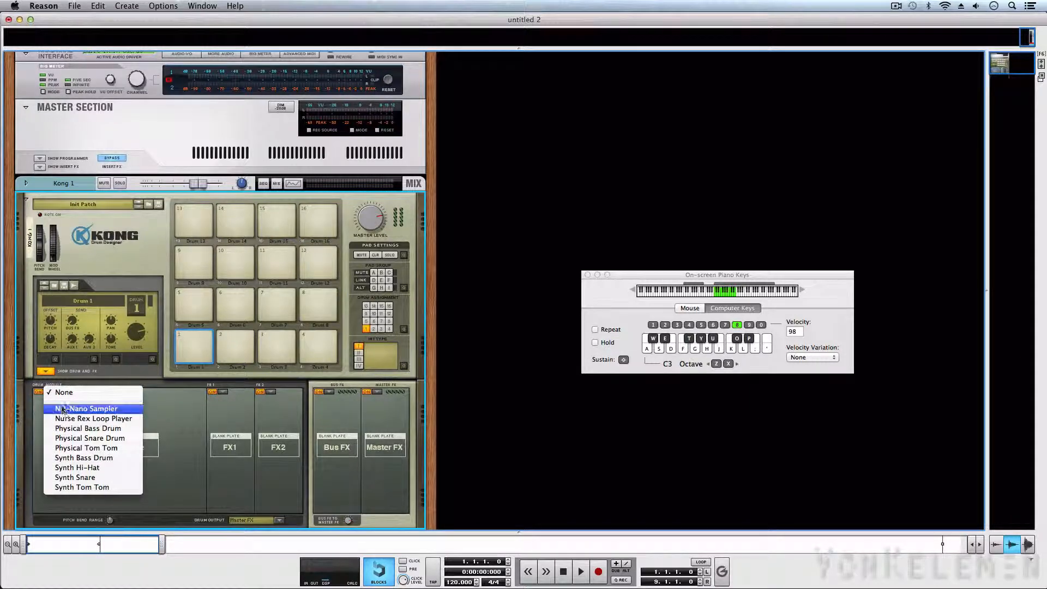
click(87, 408)
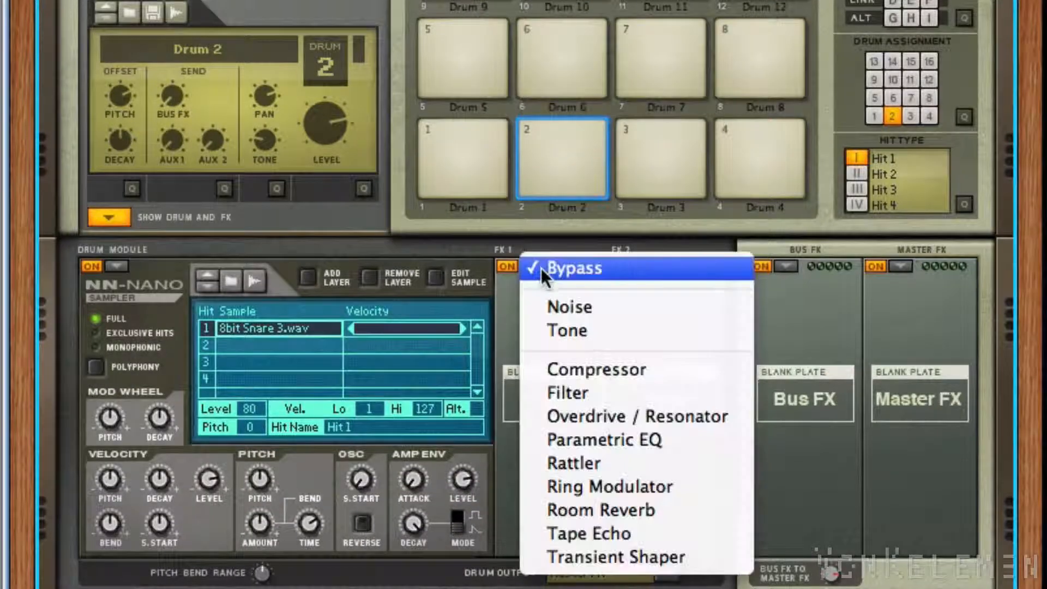
- Put Noise in the first FX slot and Tape Echo in the second
click(568, 307)
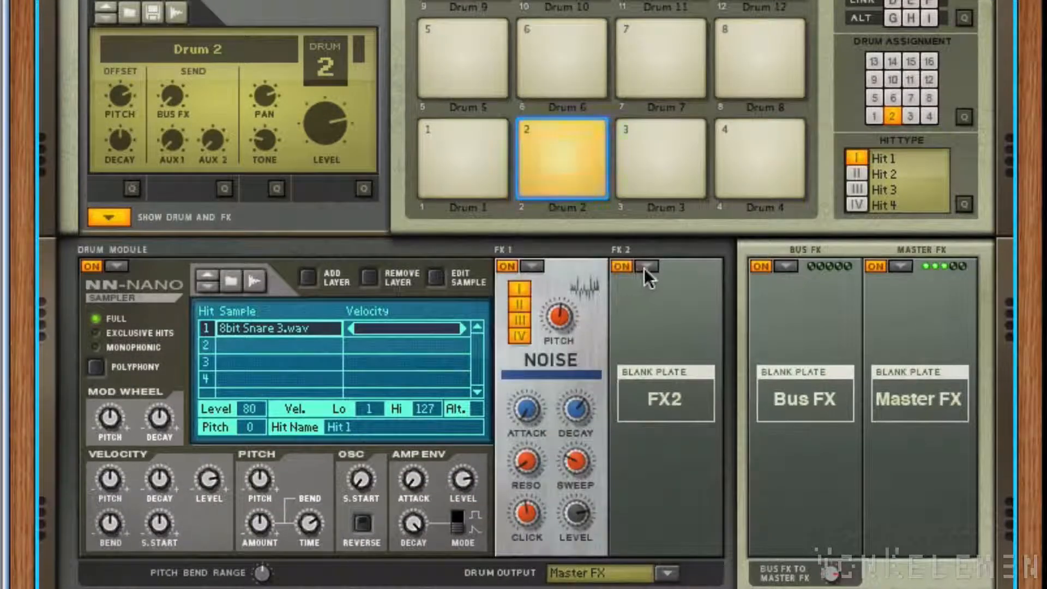
click(647, 267)
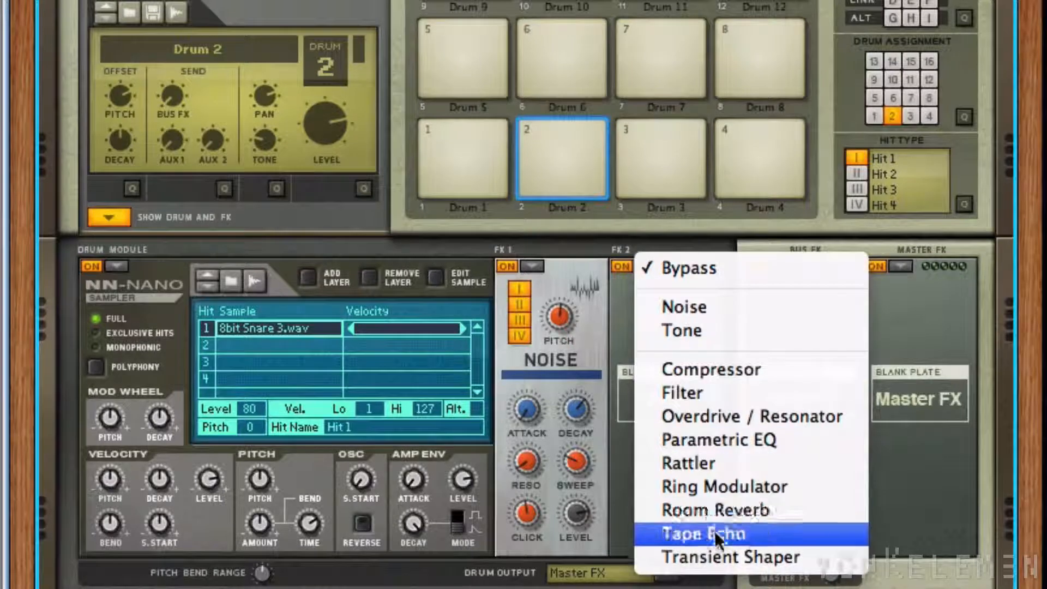
click(702, 533)
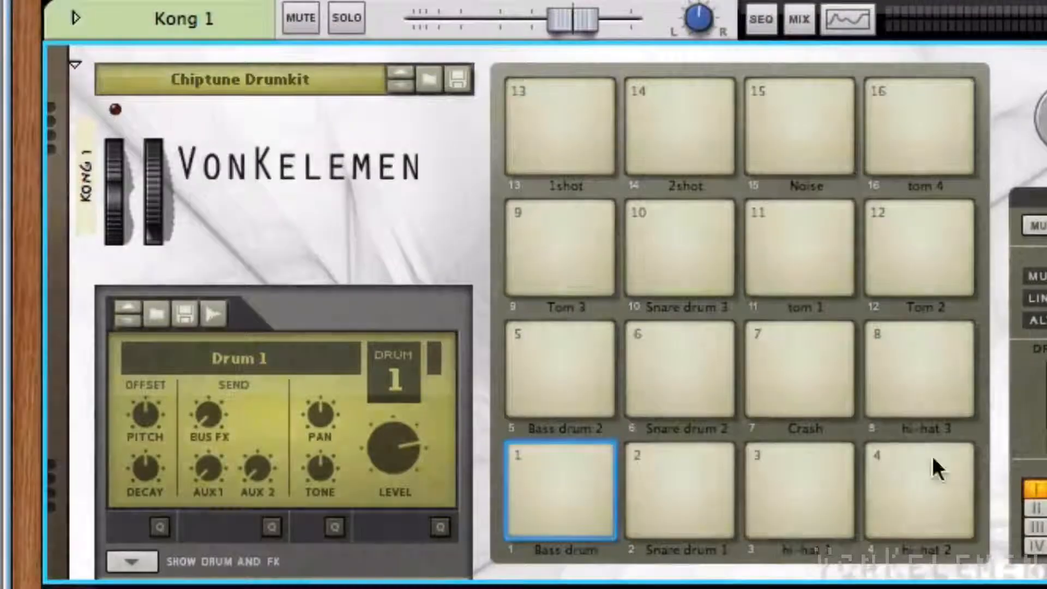
- Audition the Snare drum 1, Snare drum 2 and another pad of the kit
click(677, 490)
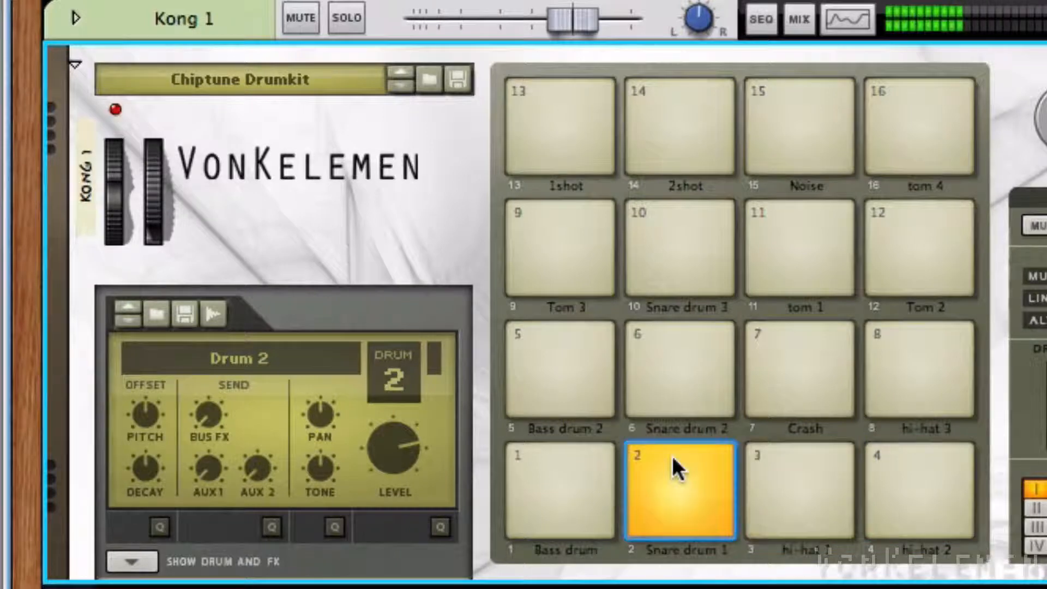
click(677, 369)
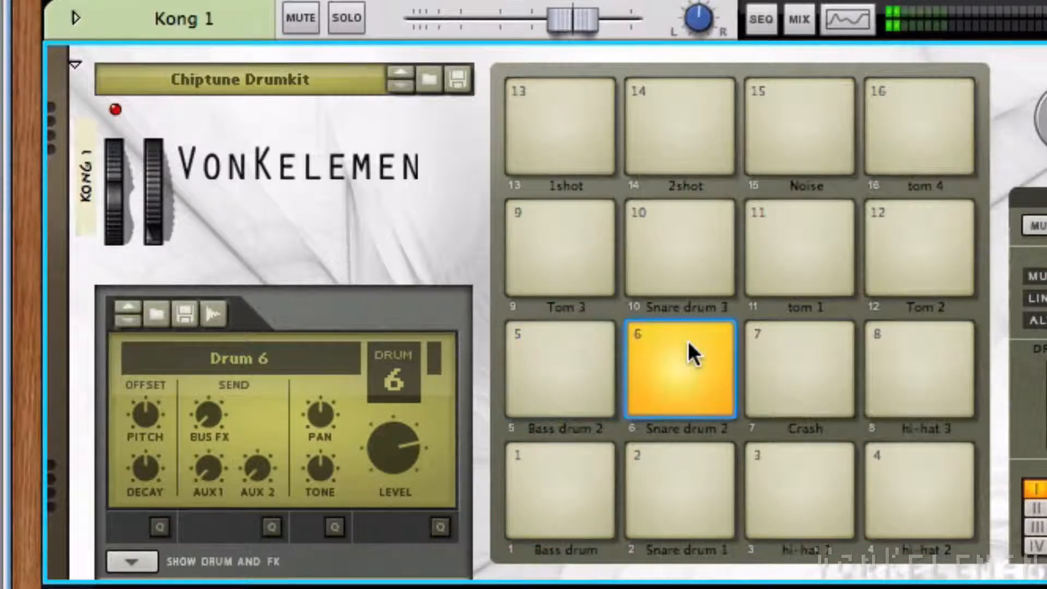
click(919, 369)
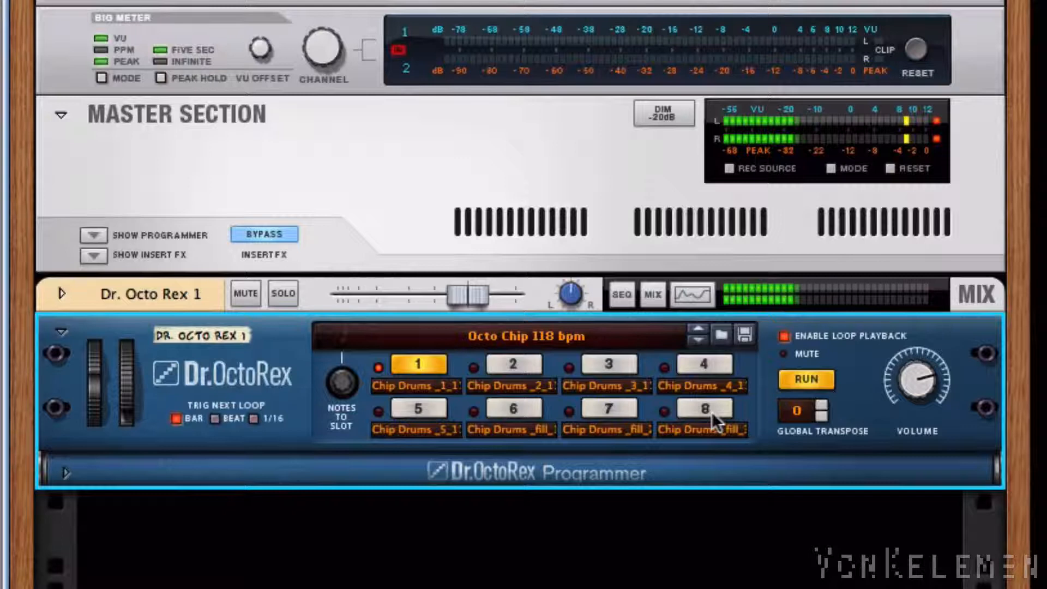
- Trigger drum loops 8, 7 and 5 of the Octo Chip 118 bpm patch
click(700, 408)
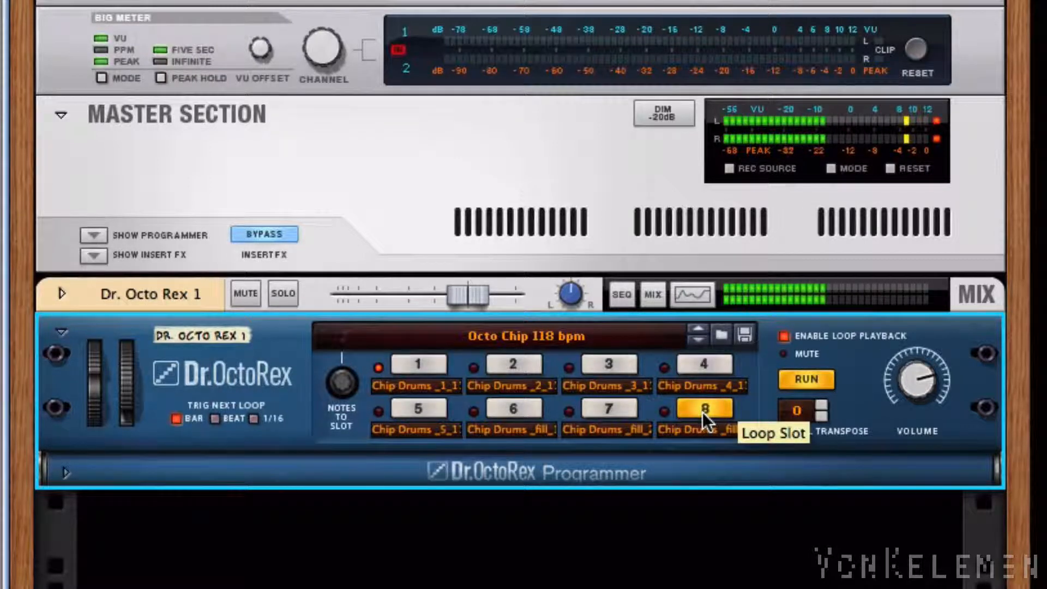
mouse_move(621, 426)
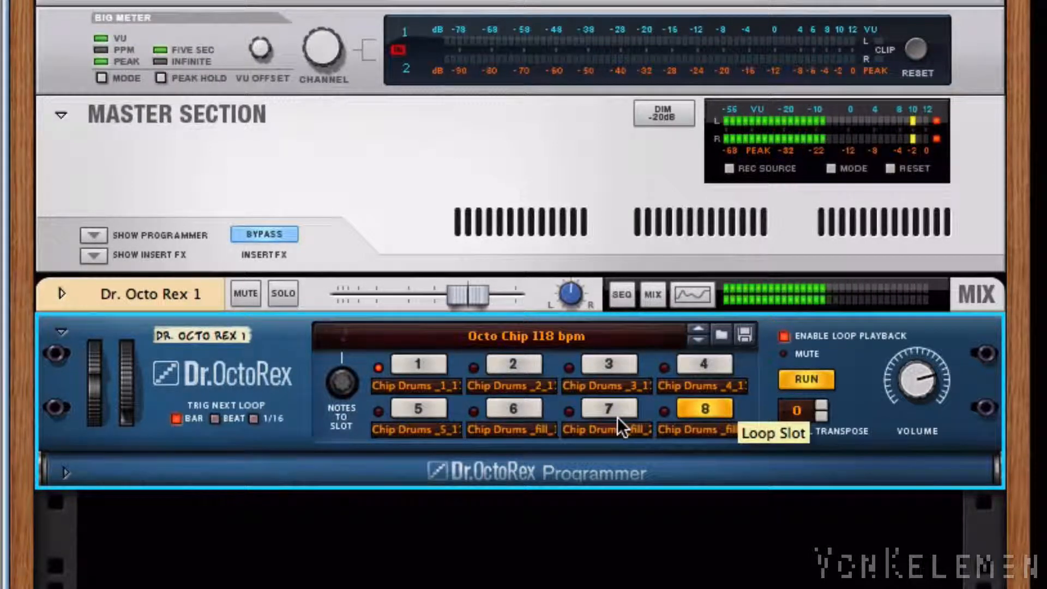
click(606, 408)
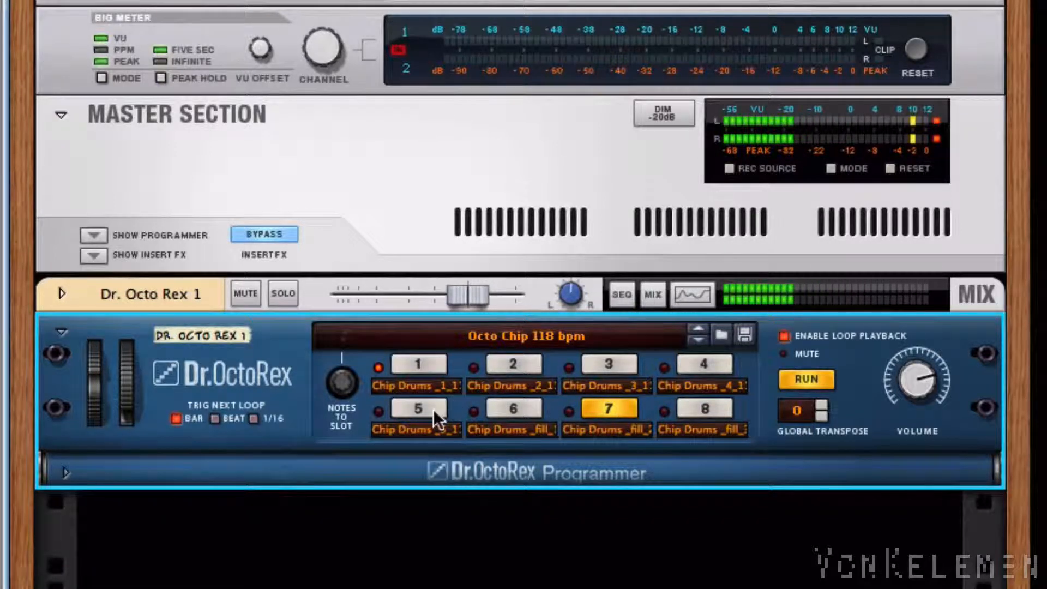
click(417, 408)
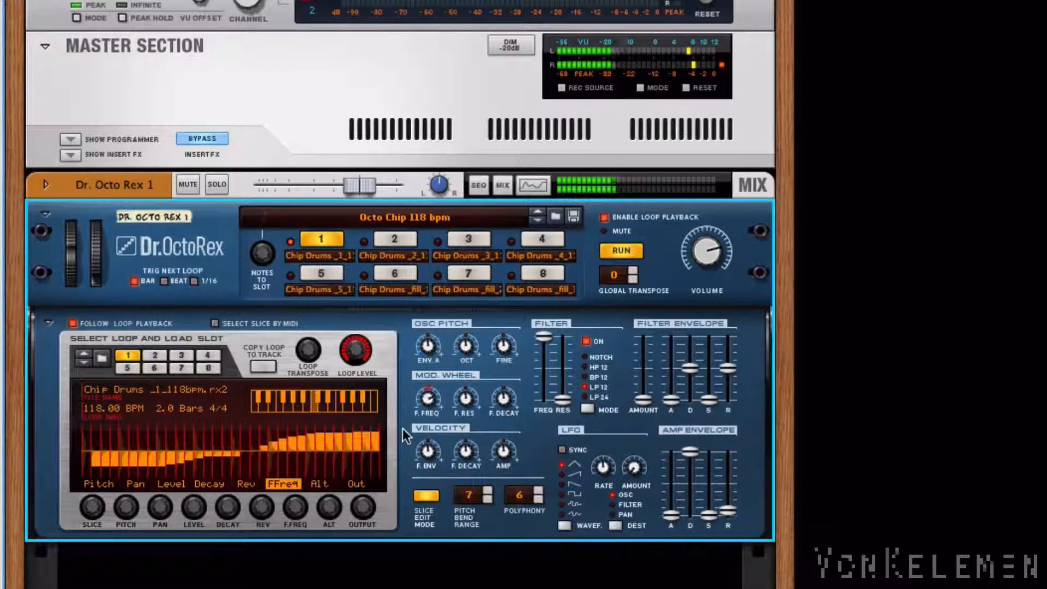
- Show the loop's slice pitch values, then its slice reverb values
click(98, 484)
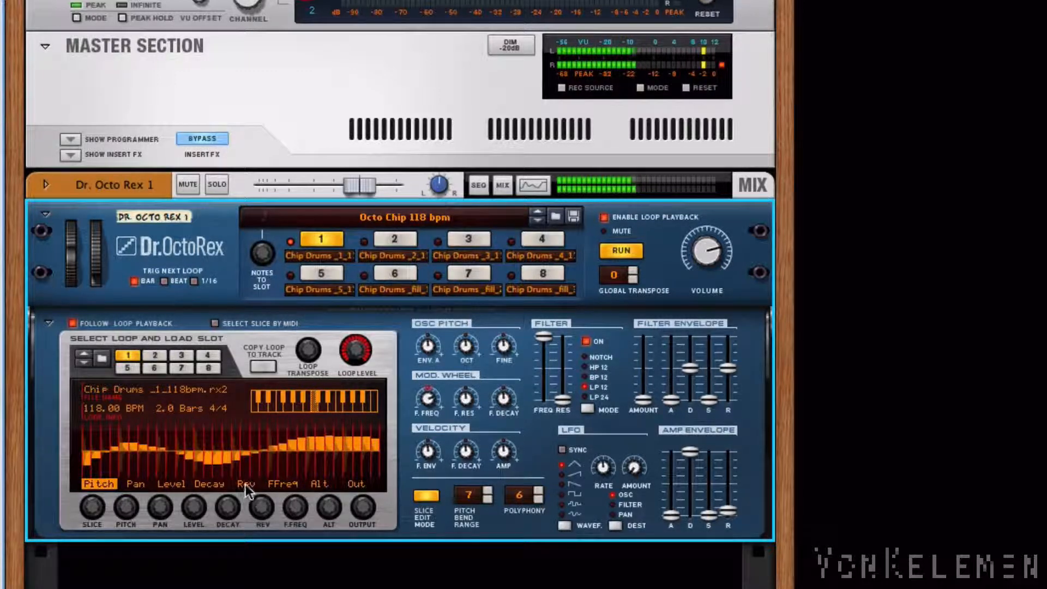
click(246, 484)
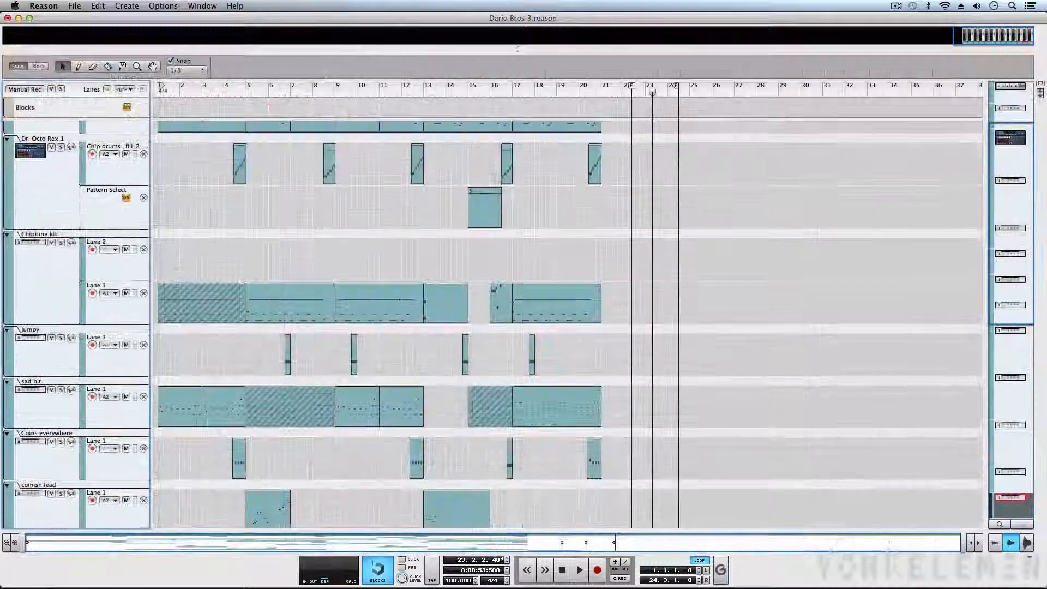
- Scroll down the sequencer tracks of the arranged Dario Bros 3 song
scroll(down, 3)
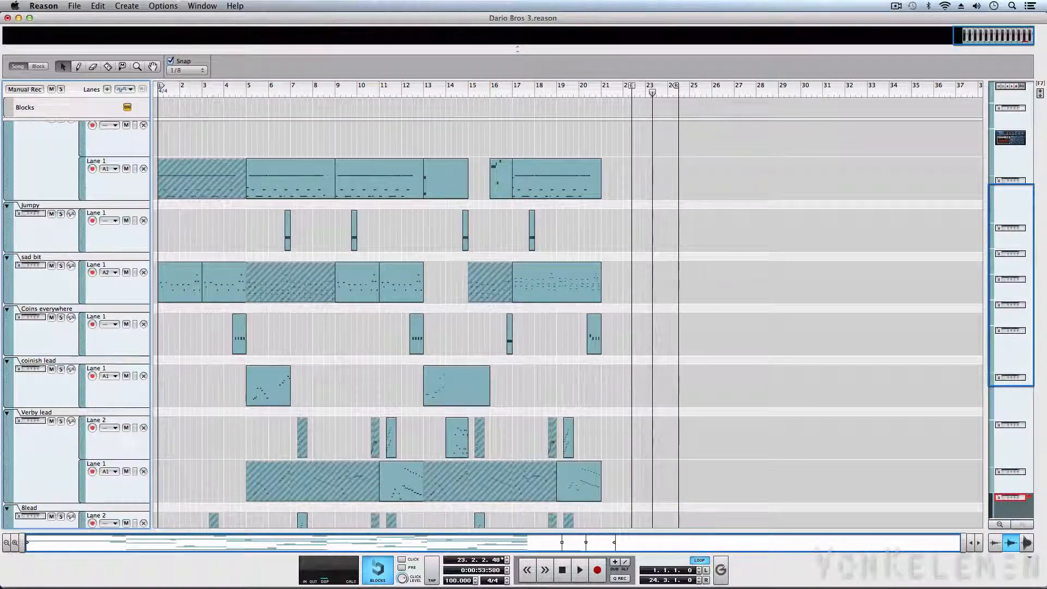